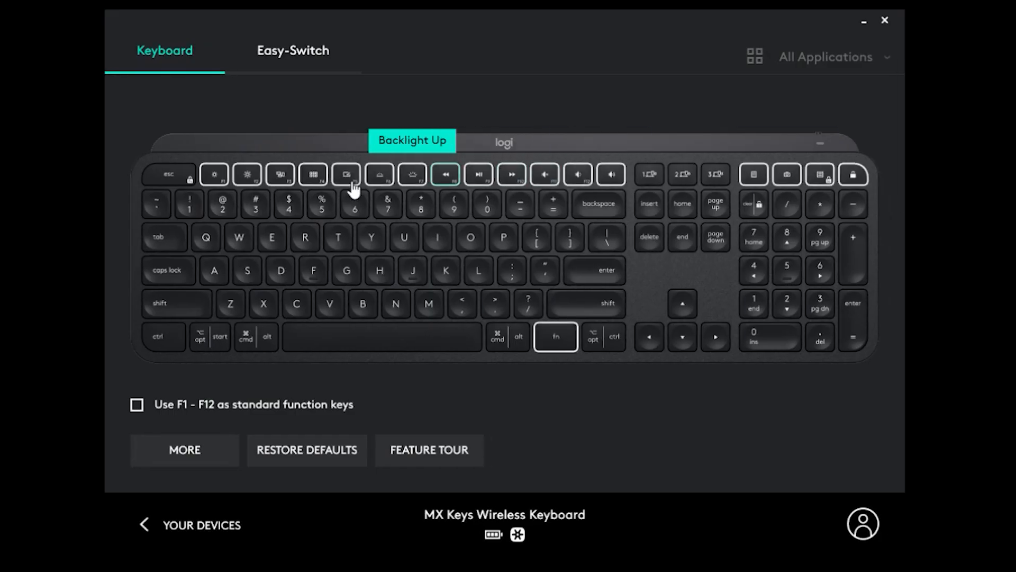
{"action": "mouse_move", "coordinate": [446, 202]}
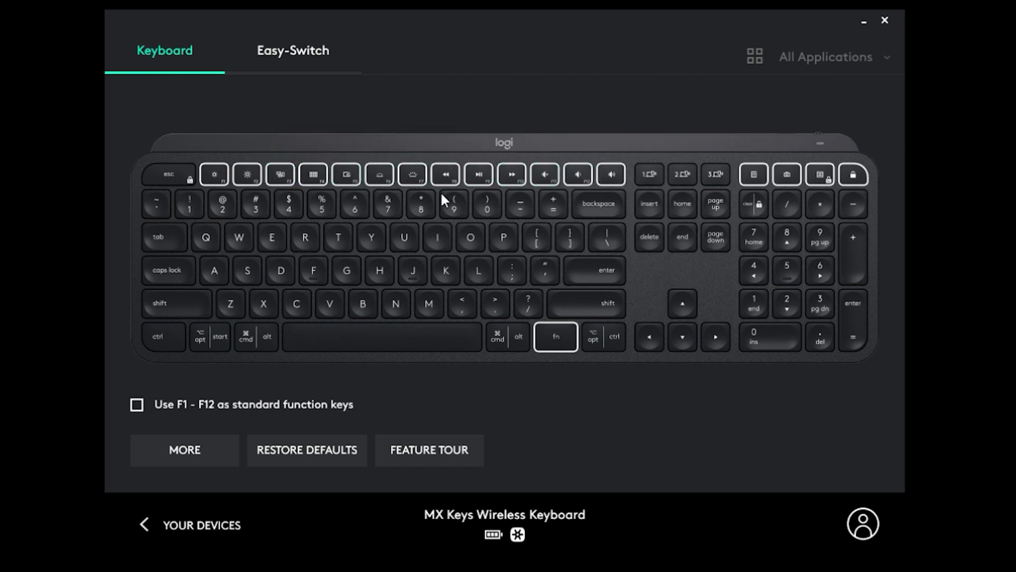
View the MX Keys Easy-Switch pairings, then return to Your Devices for the MX Master 2S
{"action": "left_click", "coordinate": [292, 50]}
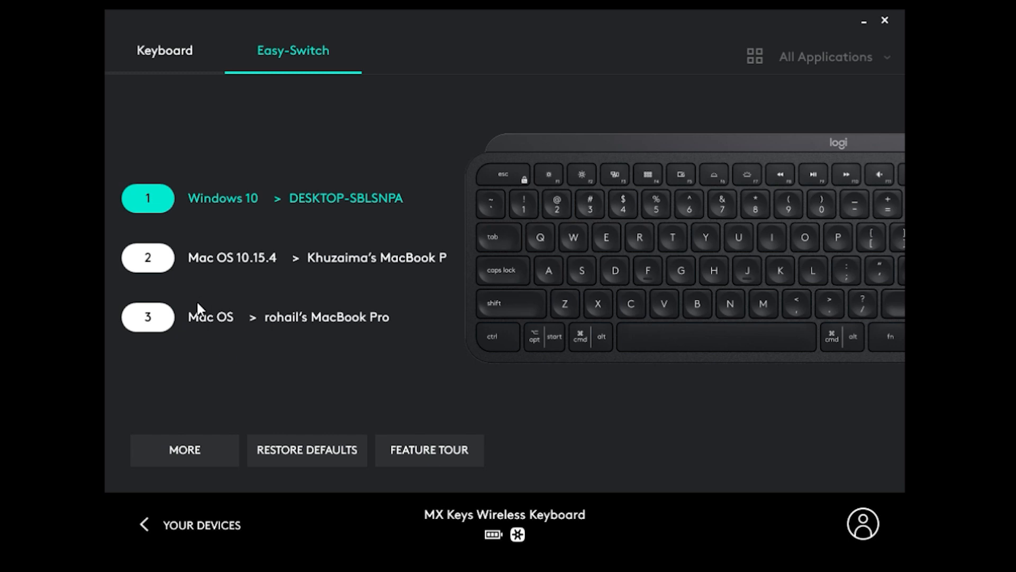
{"action": "left_click", "coordinate": [144, 525]}
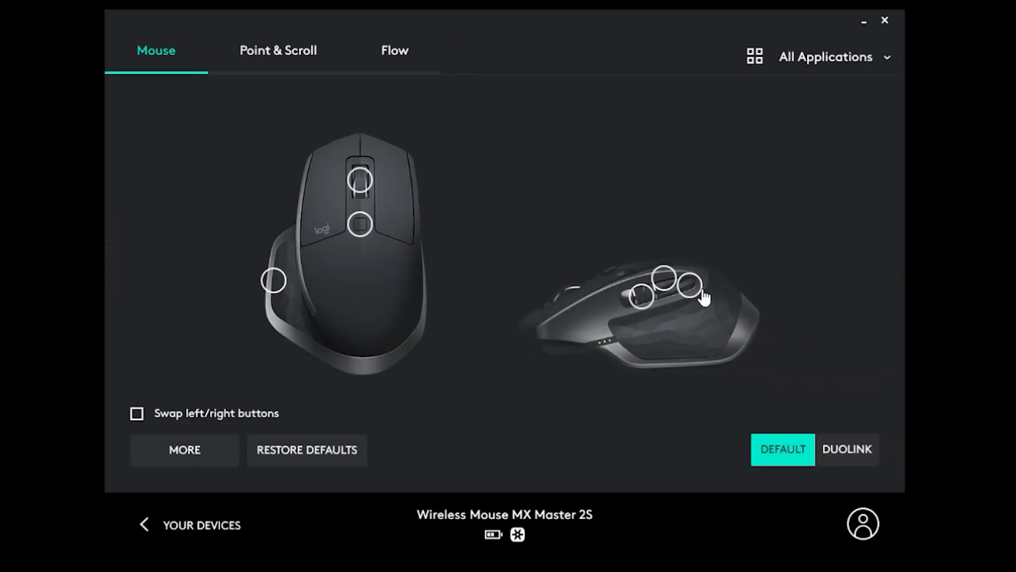
{"action": "mouse_move", "coordinate": [639, 299]}
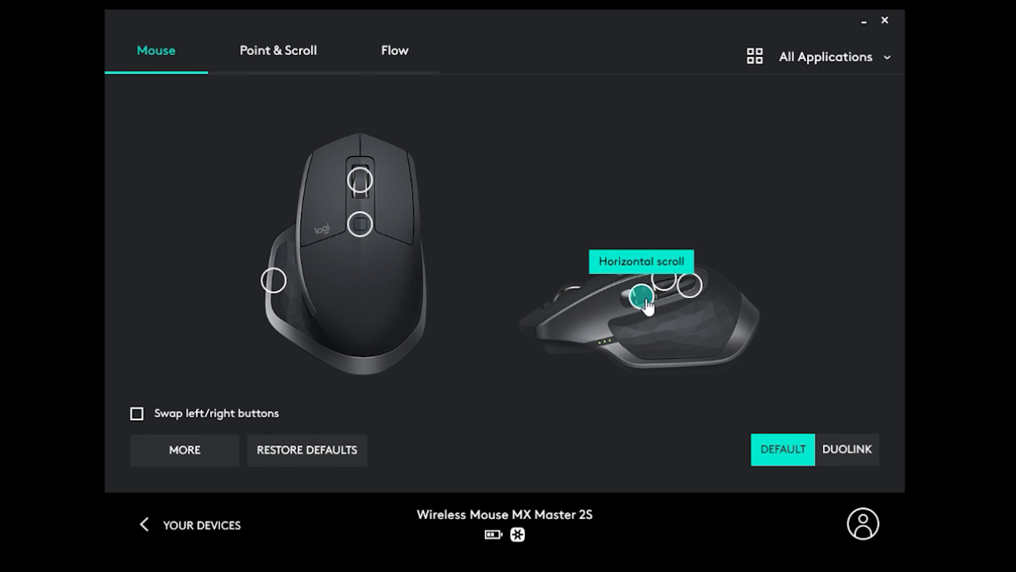
{"action": "left_click", "coordinate": [640, 300]}
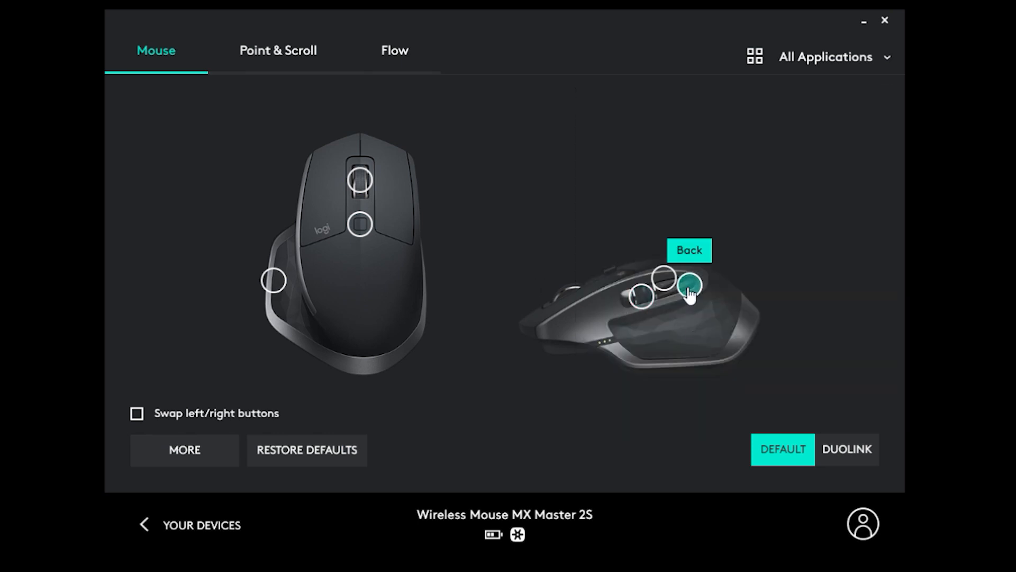
{"action": "left_click", "coordinate": [690, 291]}
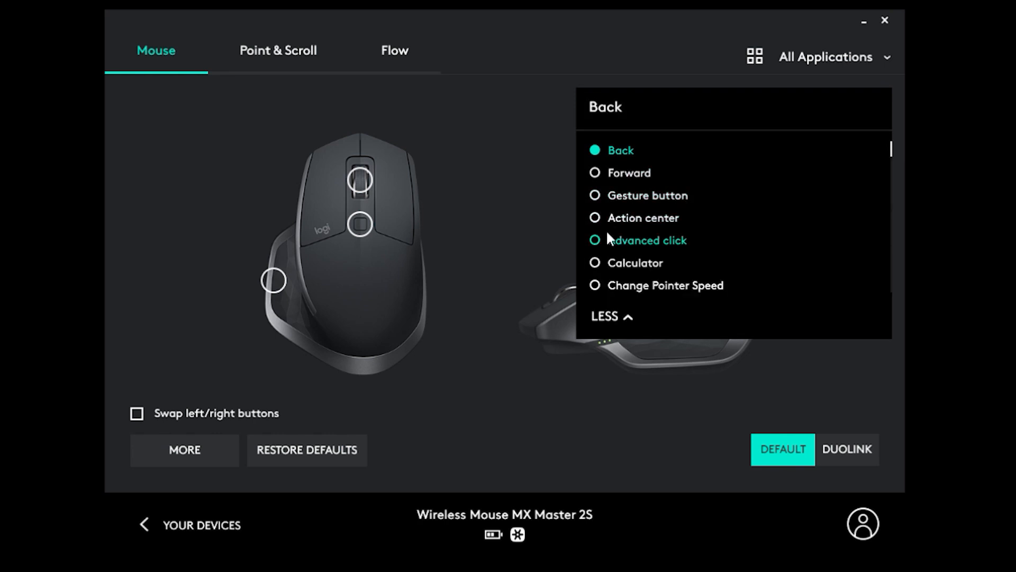
{"action": "left_click", "coordinate": [646, 239]}
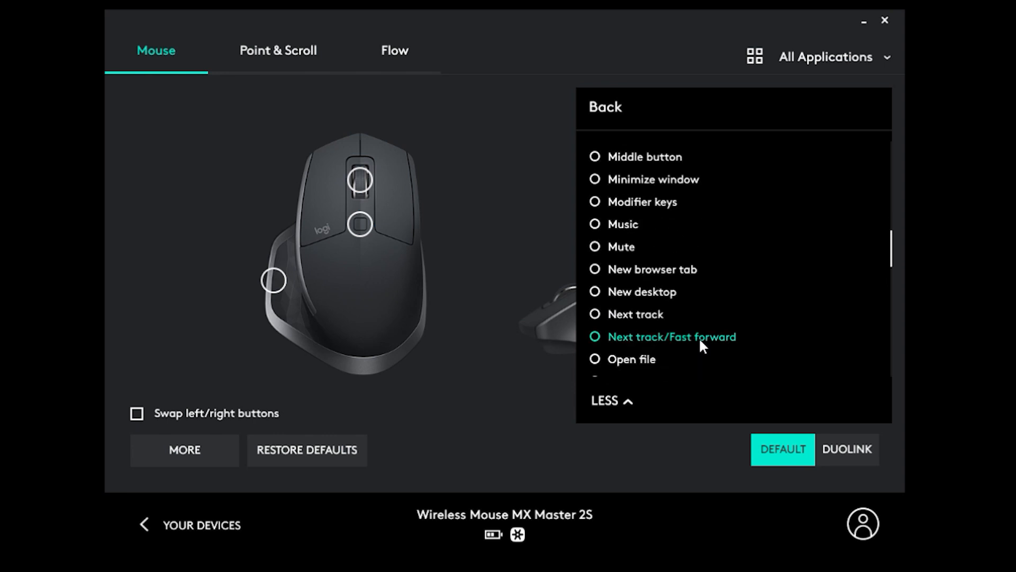
{"action": "scroll", "scroll_direction": "down", "scroll_amount": 3}
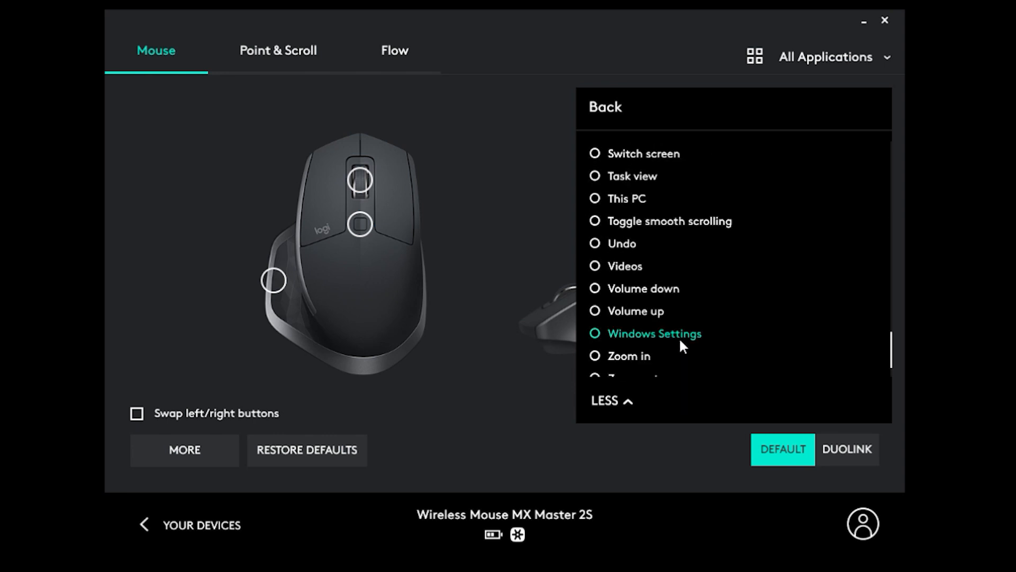
{"action": "left_click", "coordinate": [605, 107]}
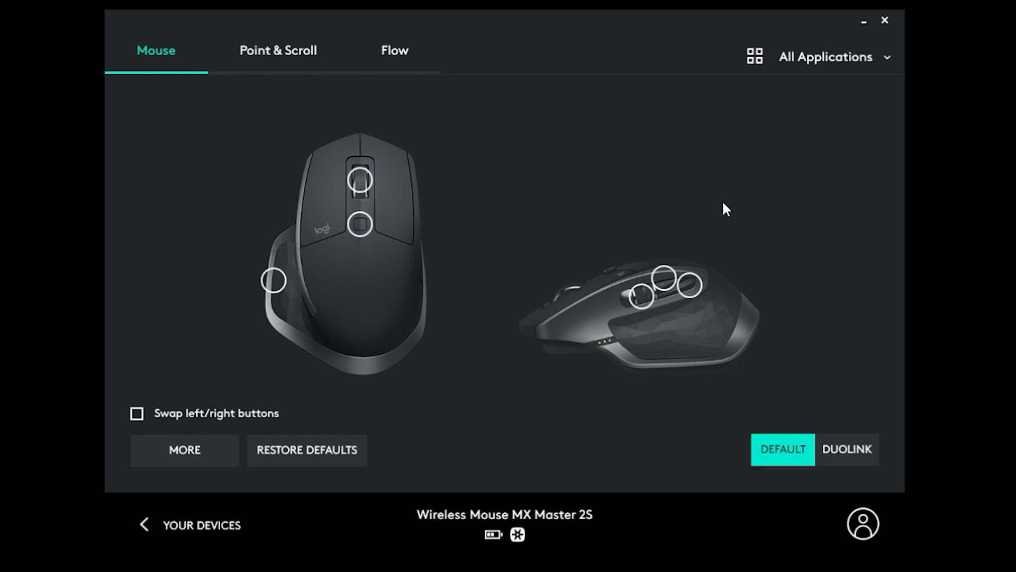